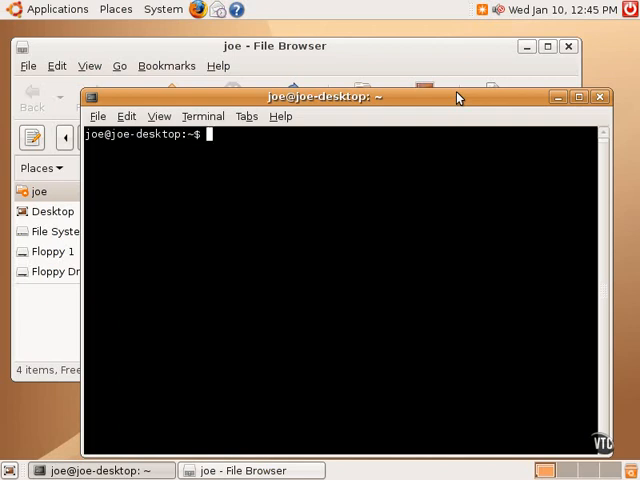
Step: Go to the home folder (~) in the file browser and list its four items with ls
text(~)
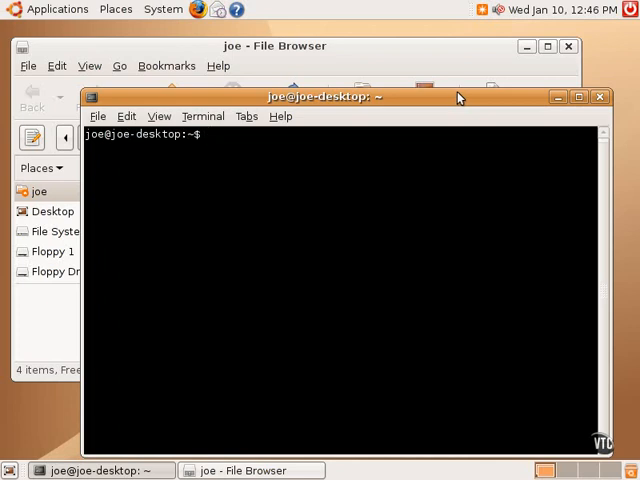
mouse_move(478, 56)
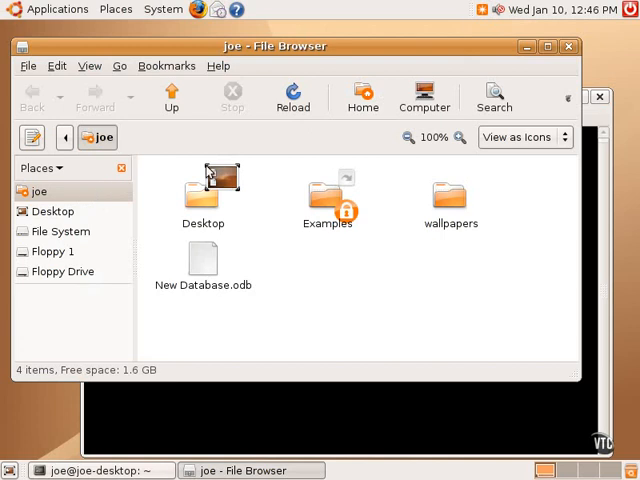
click(362, 96)
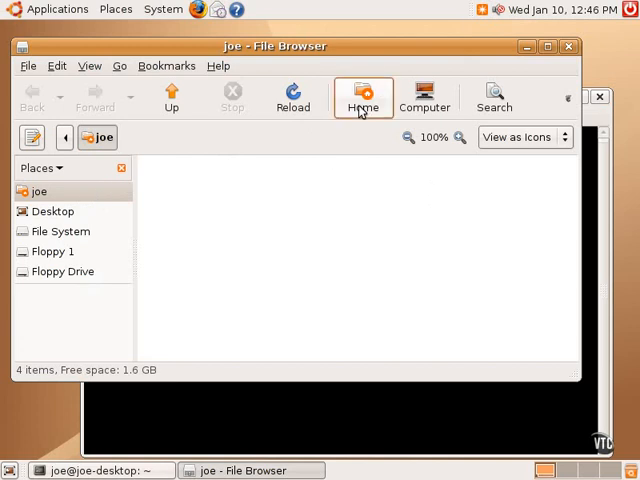
click(364, 96)
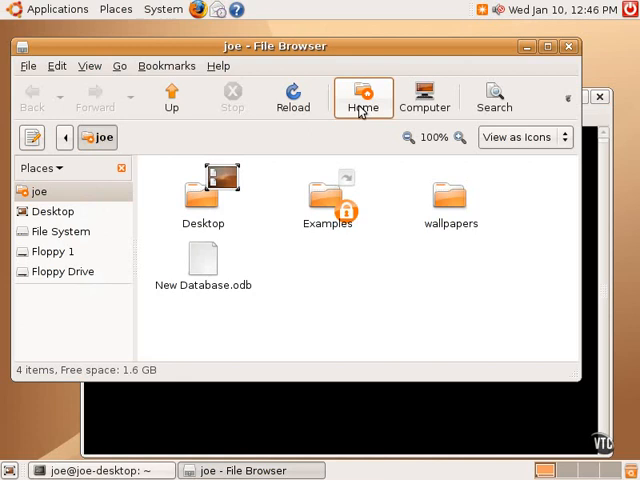
mouse_move(424, 308)
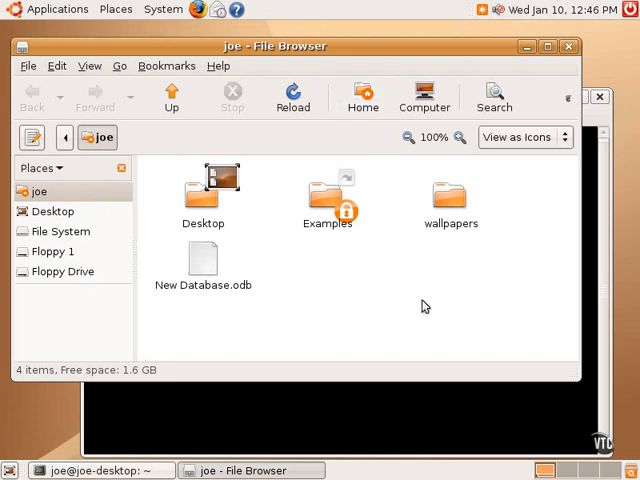
mouse_move(416, 418)
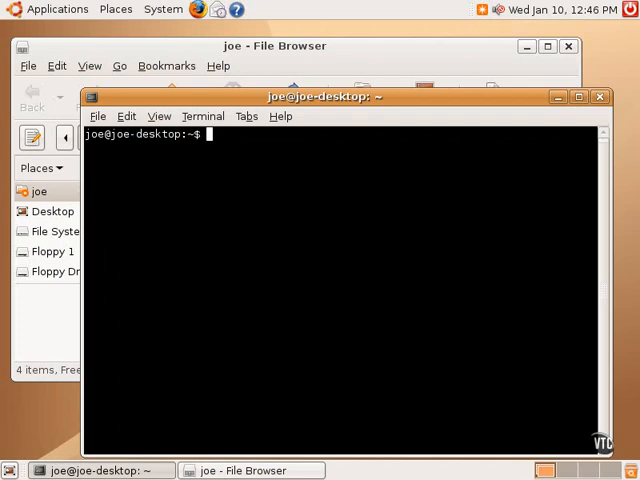
text(ls)
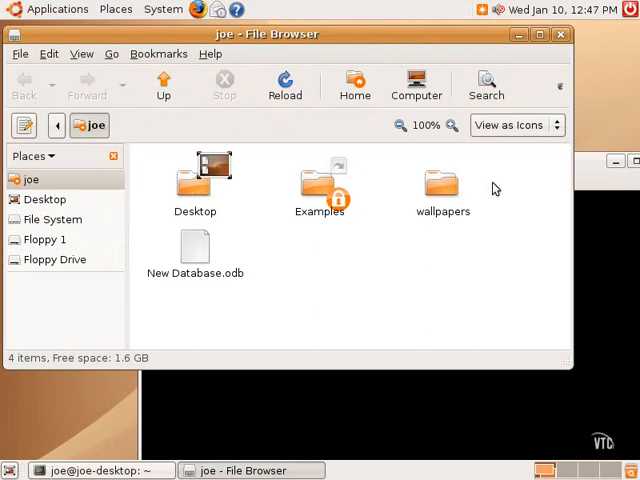
mouse_move(348, 188)
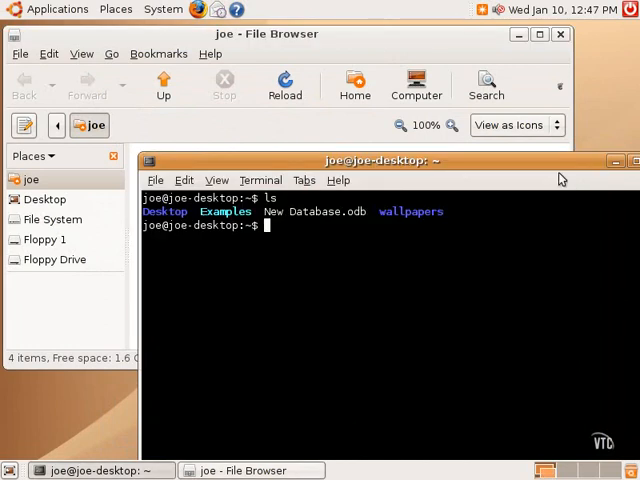
mouse_move(560, 180)
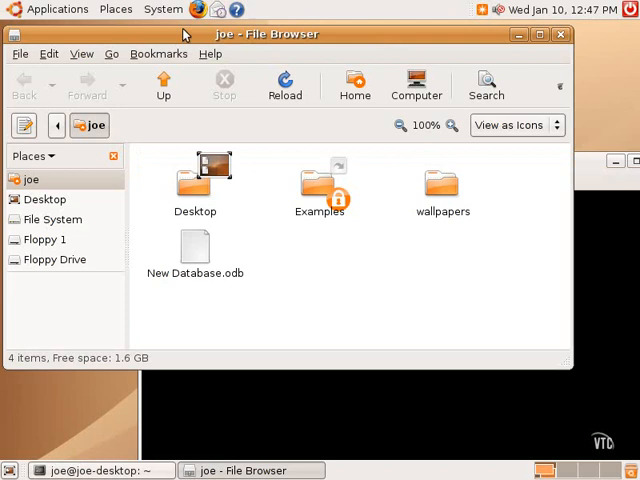
Step: Start a new gedit document reading "The quick brown fox jumps over the lazy dog."
click(56, 8)
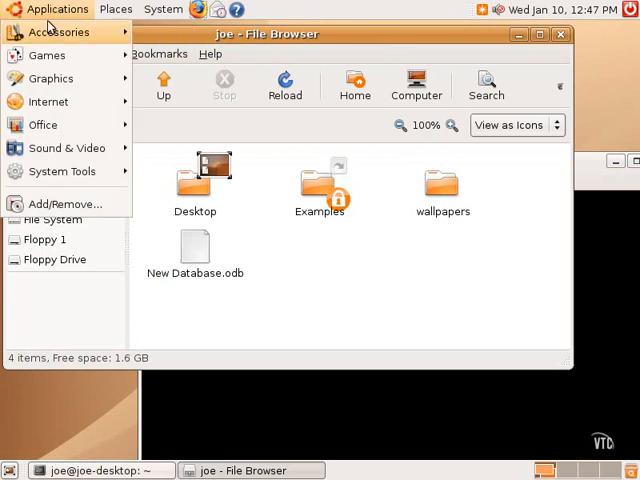
click(60, 32)
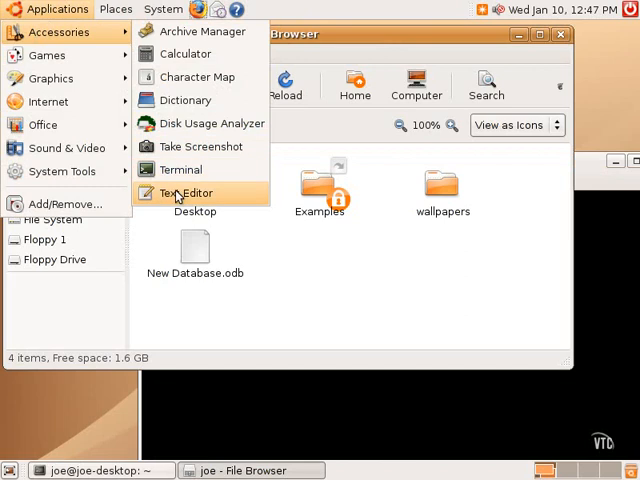
click(188, 192)
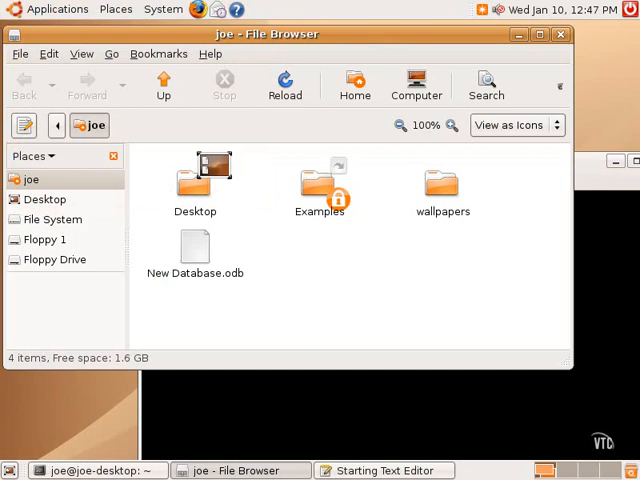
click(384, 470)
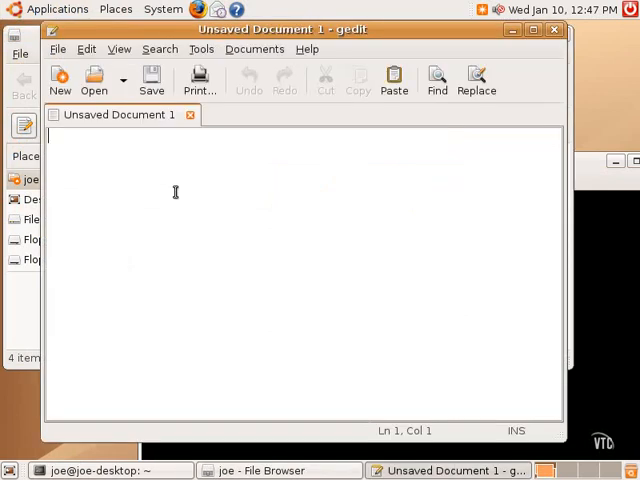
text(The quic)
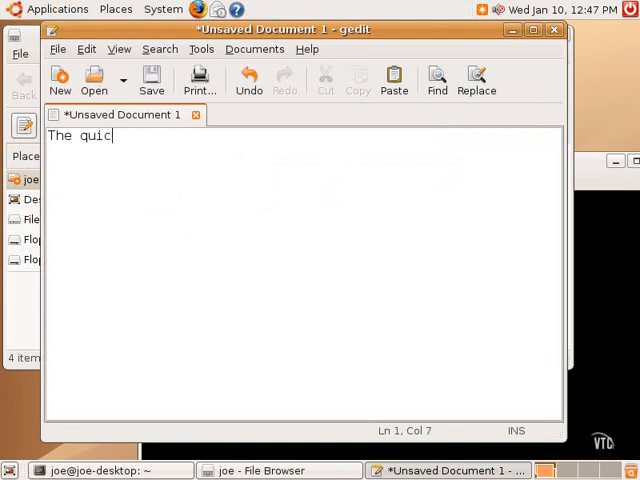
text(k brown fo)
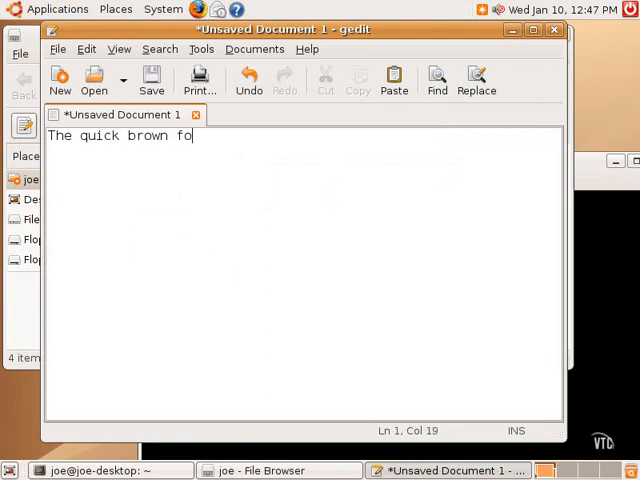
text(x jumps over the laz)
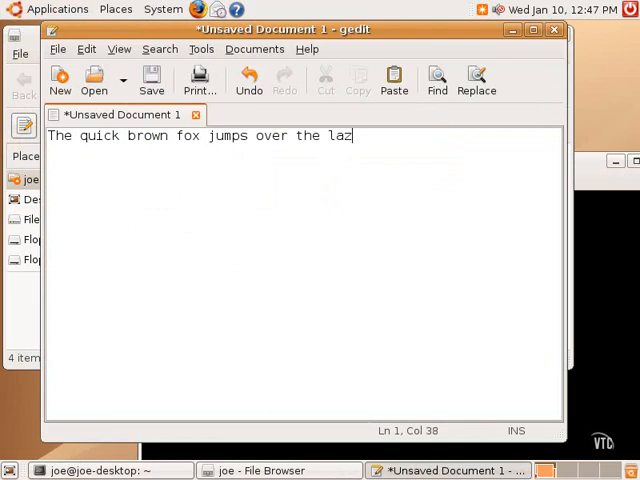
text(y dog.)
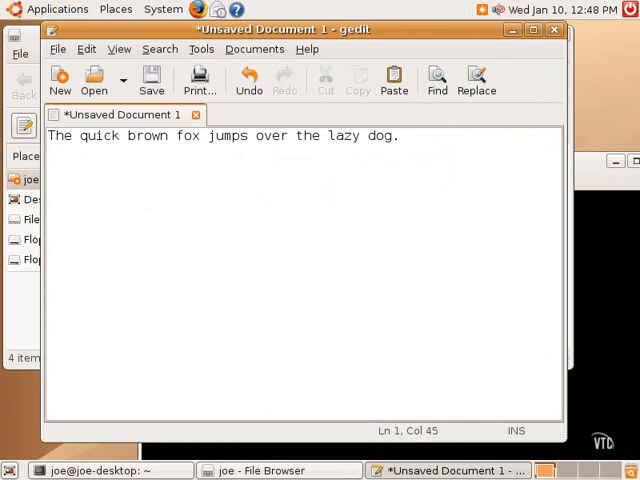
mouse_move(152, 80)
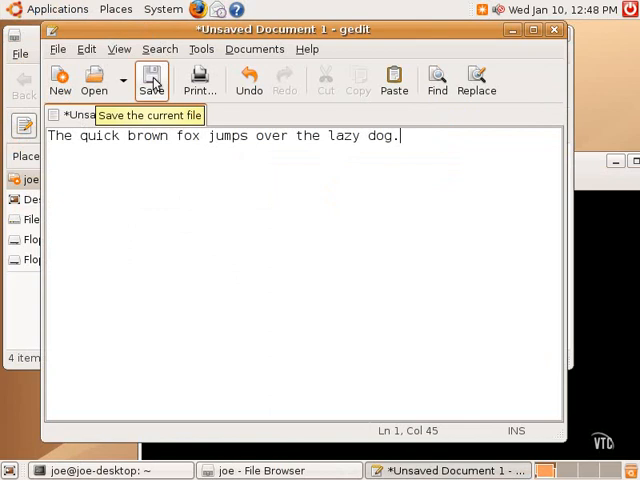
Step: Save the document as fox.txt in the joe home folder
click(152, 78)
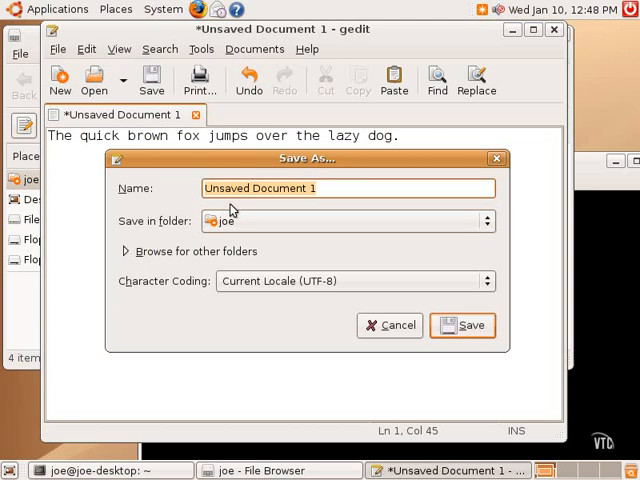
text(fox.t)
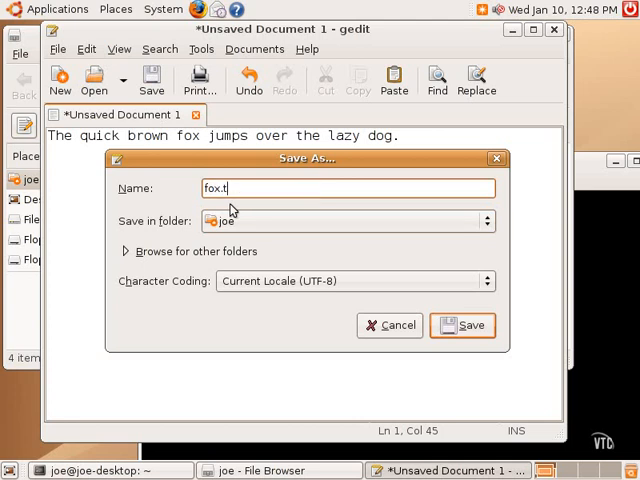
text(xt)
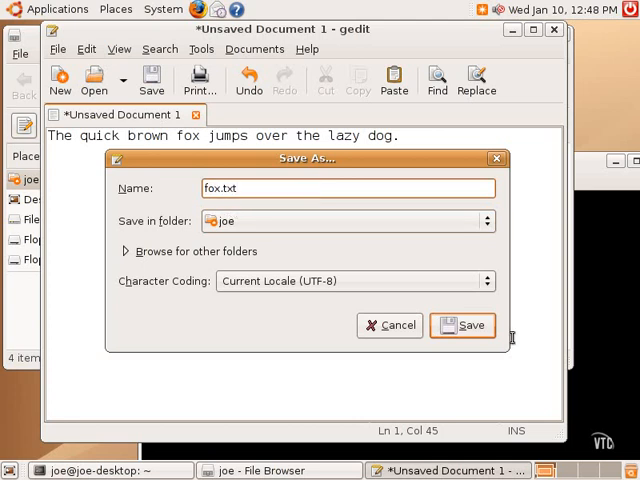
click(462, 324)
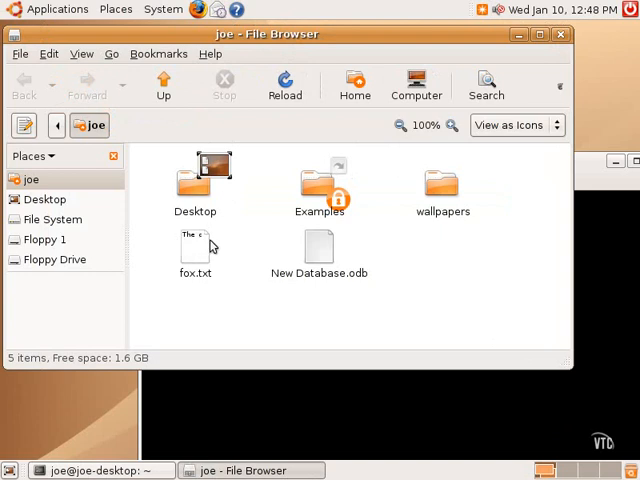
mouse_move(590, 188)
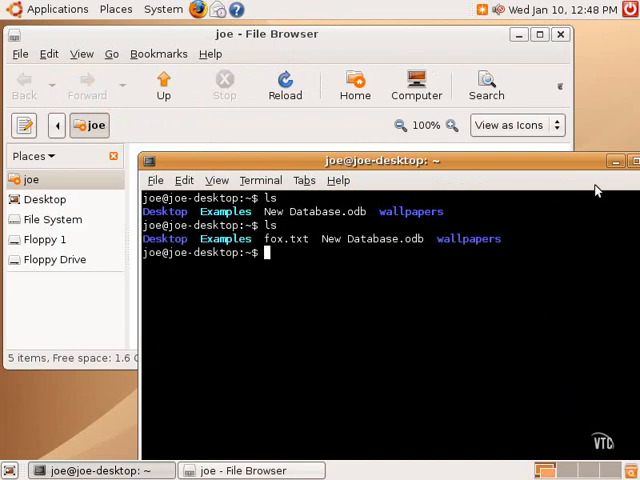
mouse_move(294, 232)
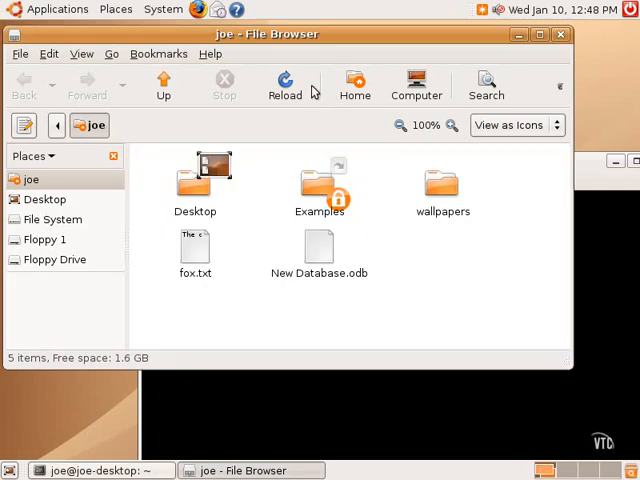
Step: Copy and paste fox.txt in the home folder, then rename the copy to fox-backup.txt
right_click(196, 252)
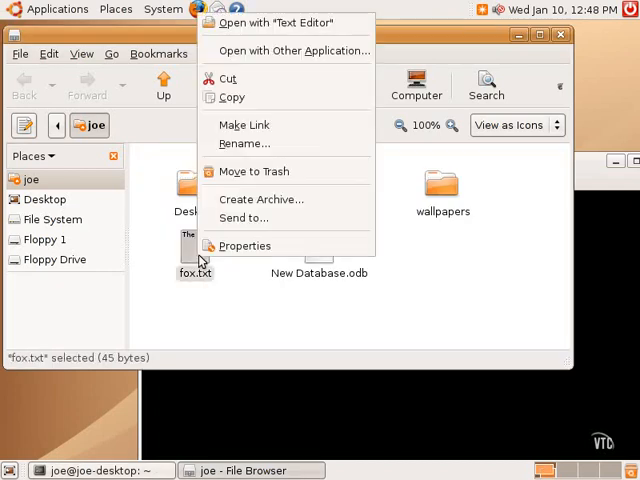
mouse_move(232, 96)
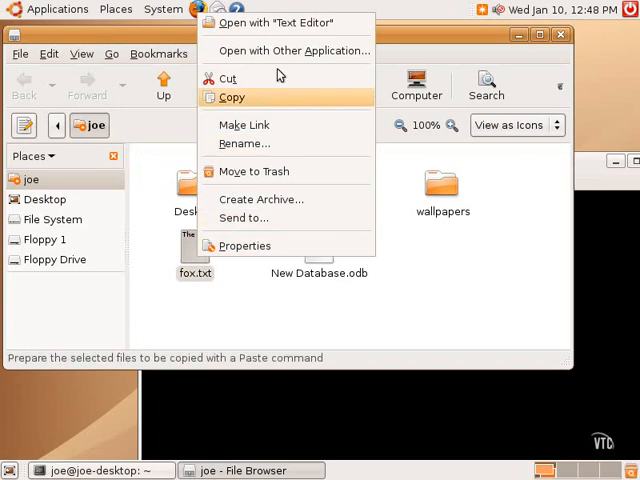
click(232, 96)
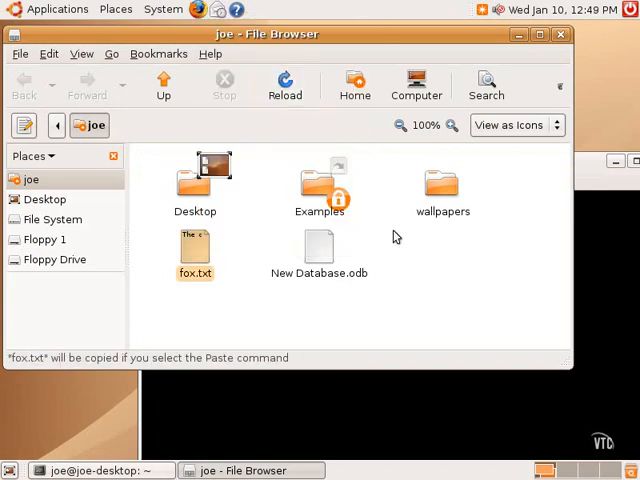
right_click(396, 236)
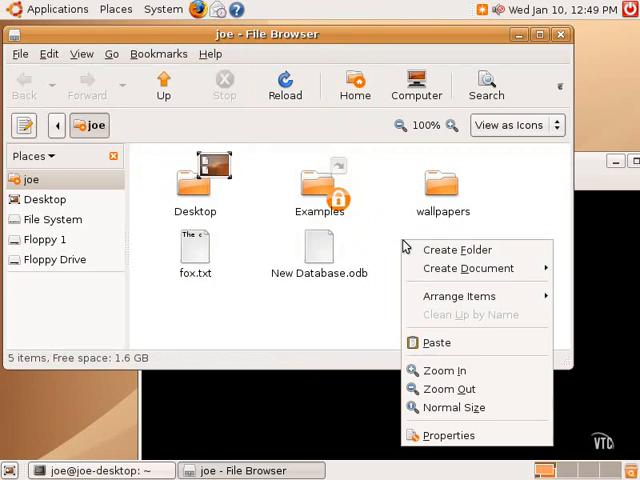
click(436, 342)
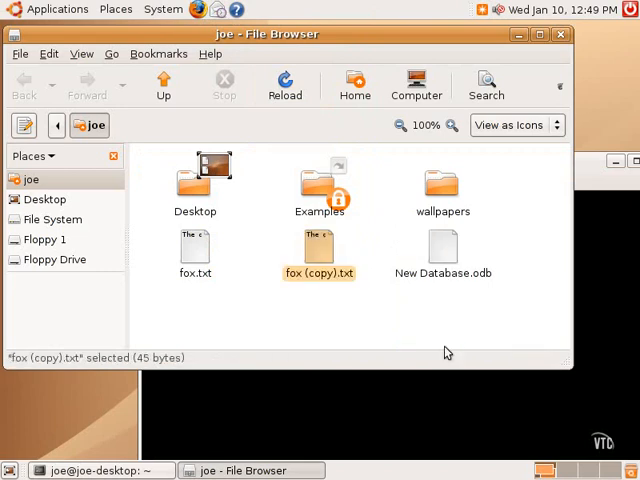
right_click(318, 272)
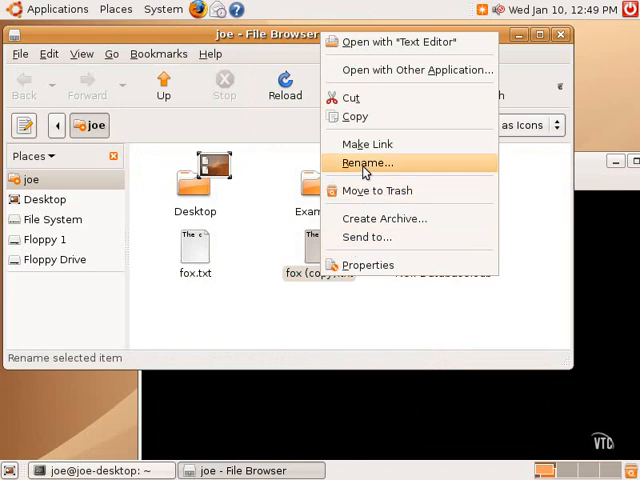
click(368, 162)
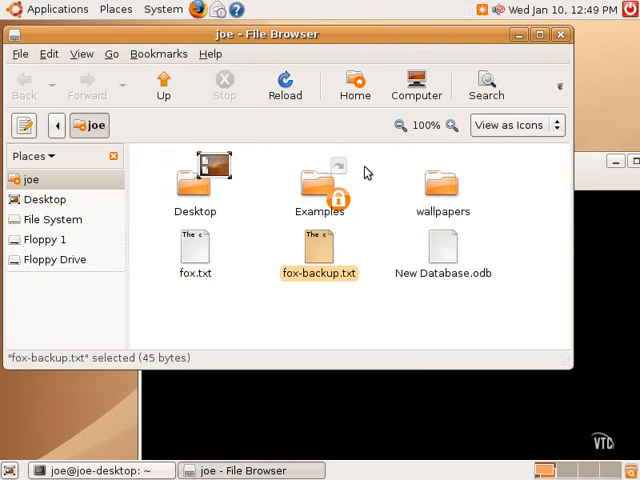
mouse_move(372, 176)
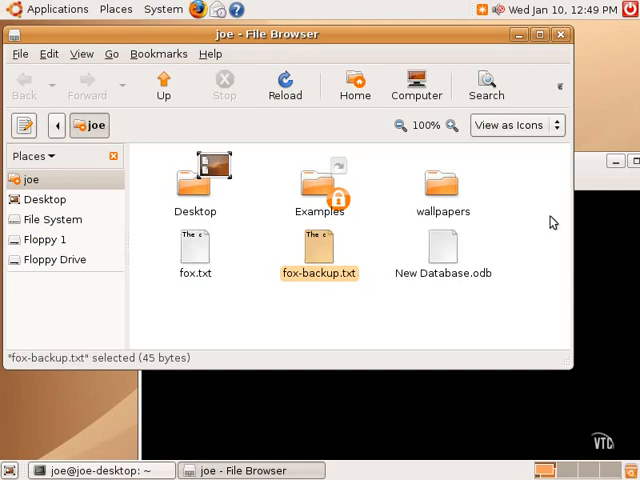
mouse_move(592, 172)
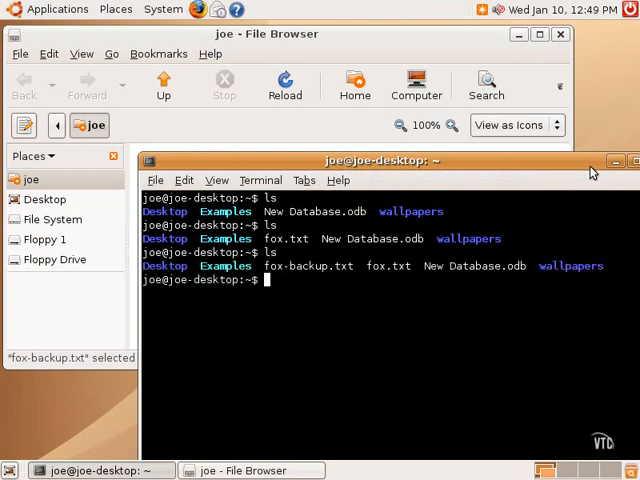
Step: Enter the command cp fox.txt fox-backup2.txt at the prompt without running it
text(cp)
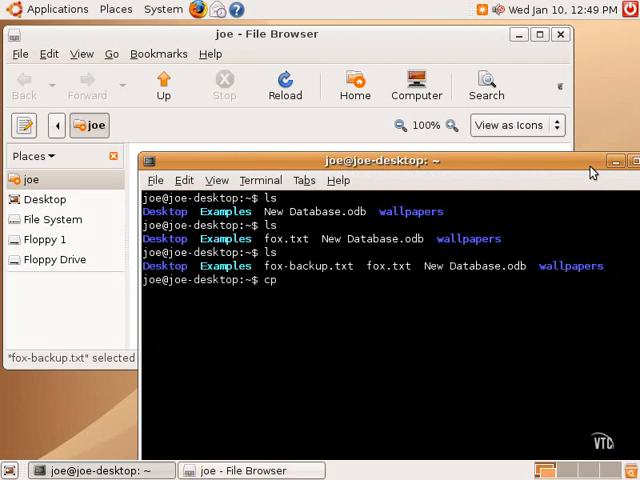
text(fox)
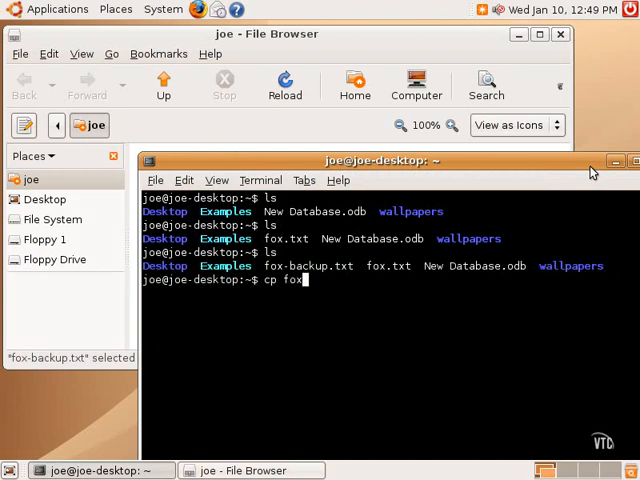
text(.txt)
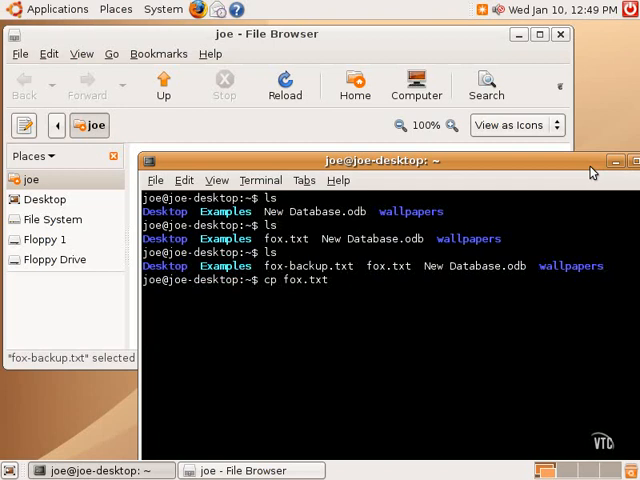
text(fox)
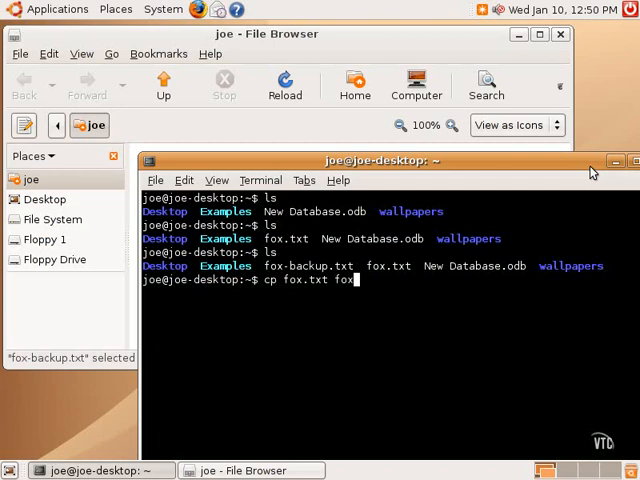
text(-)
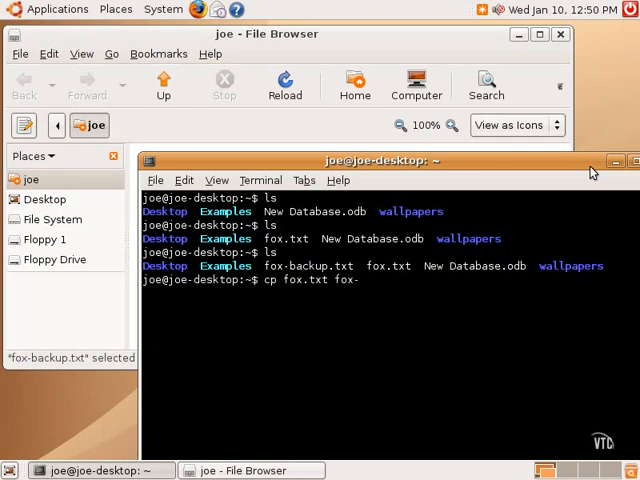
text(backup2.txt)
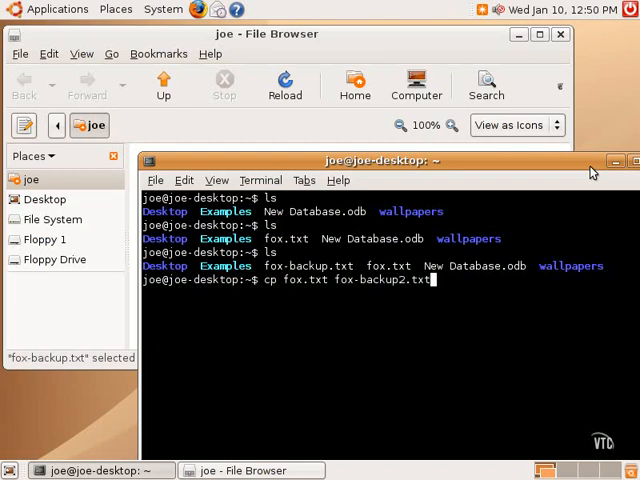